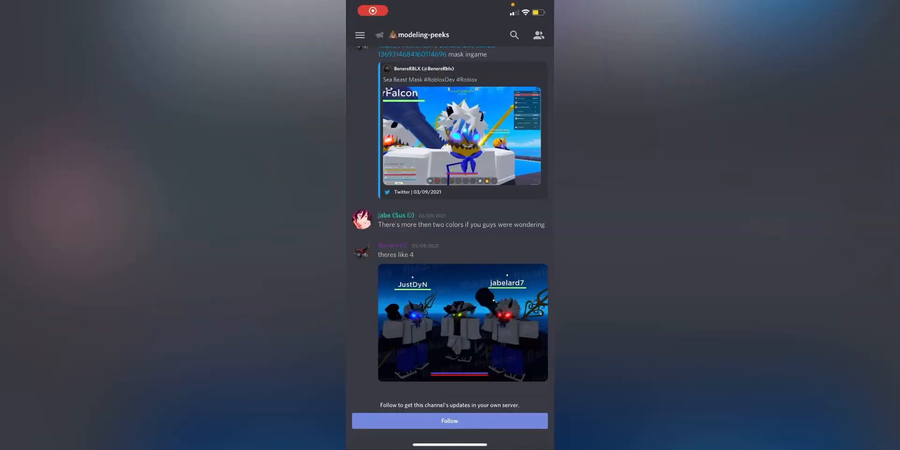
Scroll down through the old sneak-peek posts in modeling-peeks.
scroll(down, 3)
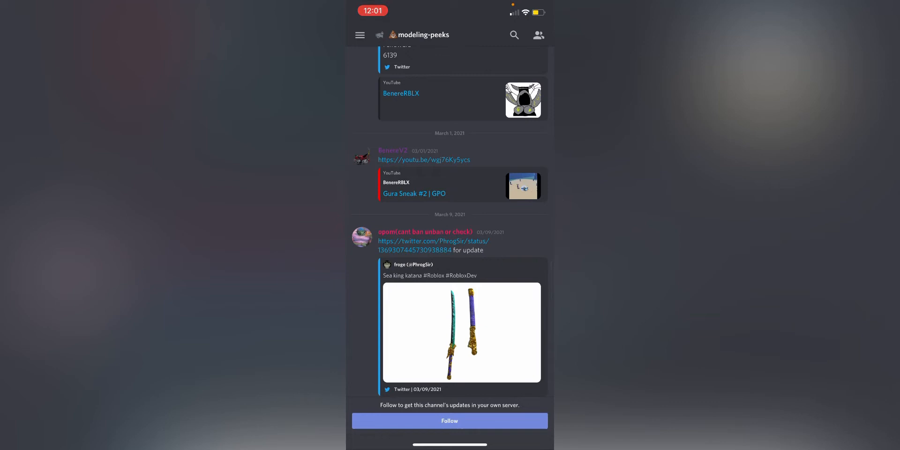
scroll(down, 3)
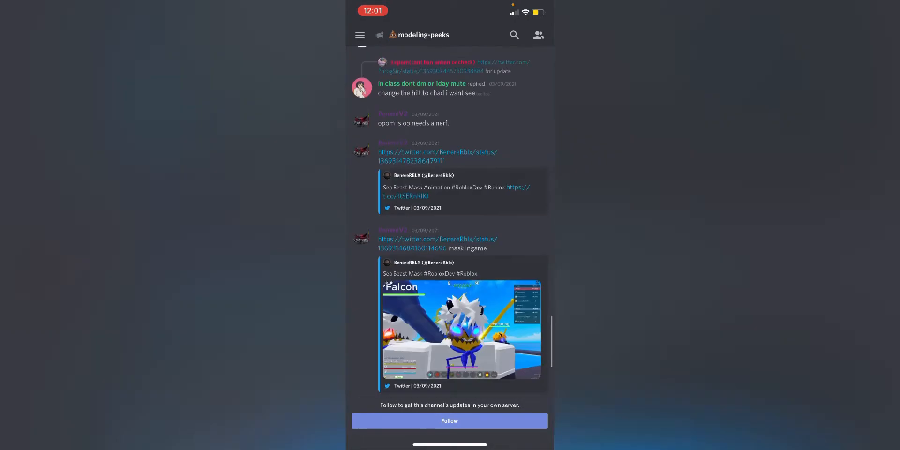
scroll(down, 3)
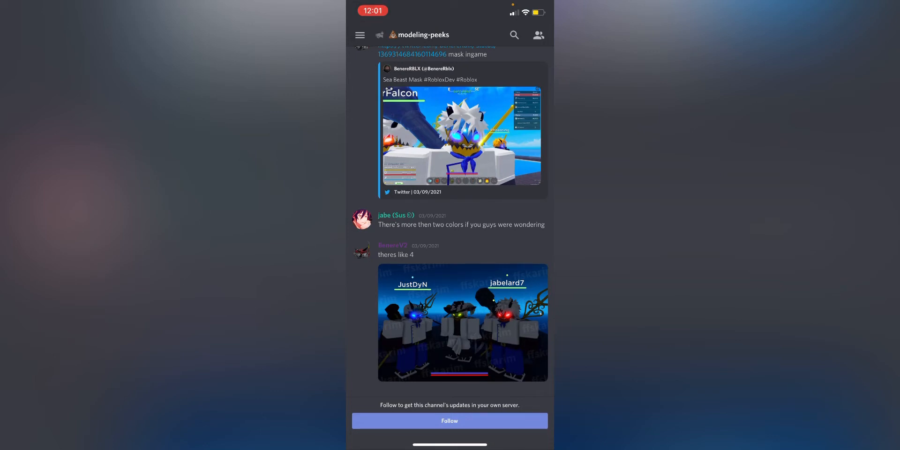
scroll(down, 3)
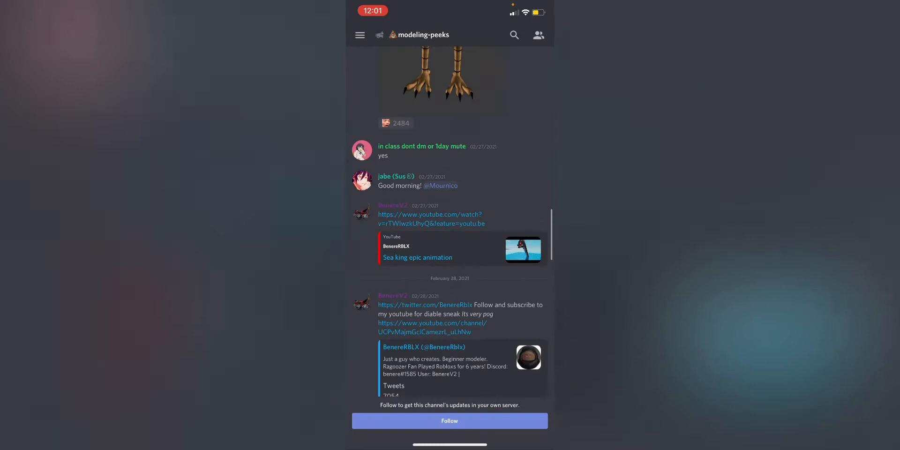
scroll(down, 3)
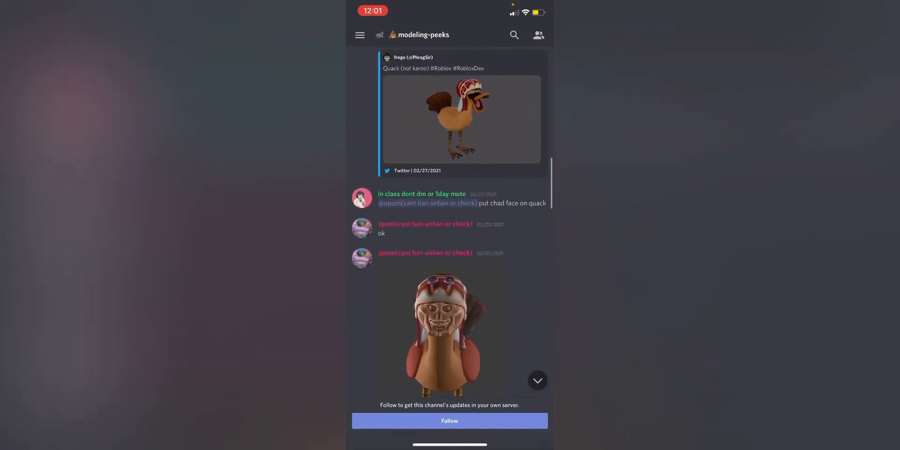
View the face-on-duck model image full size, then return and continue toward the channel list.
click(440, 340)
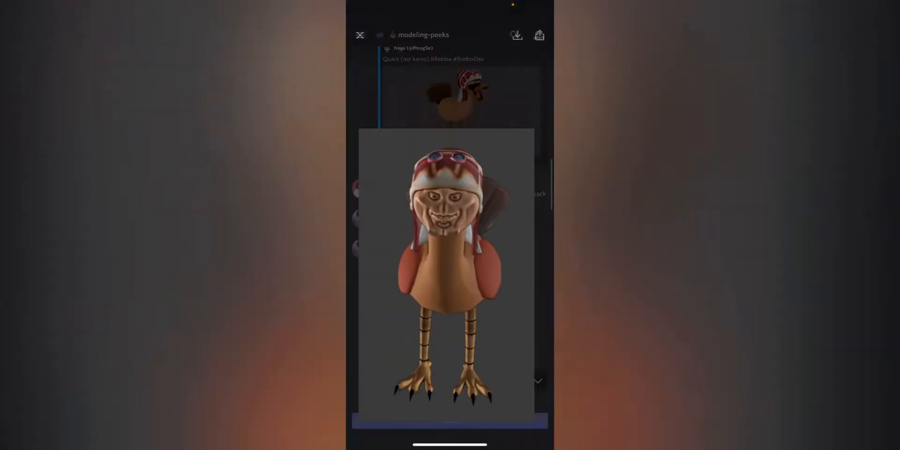
click(360, 36)
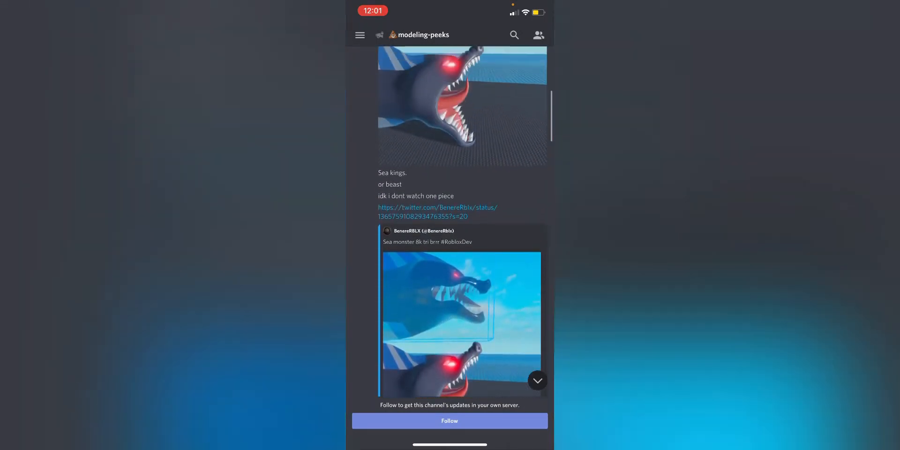
scroll(down, 3)
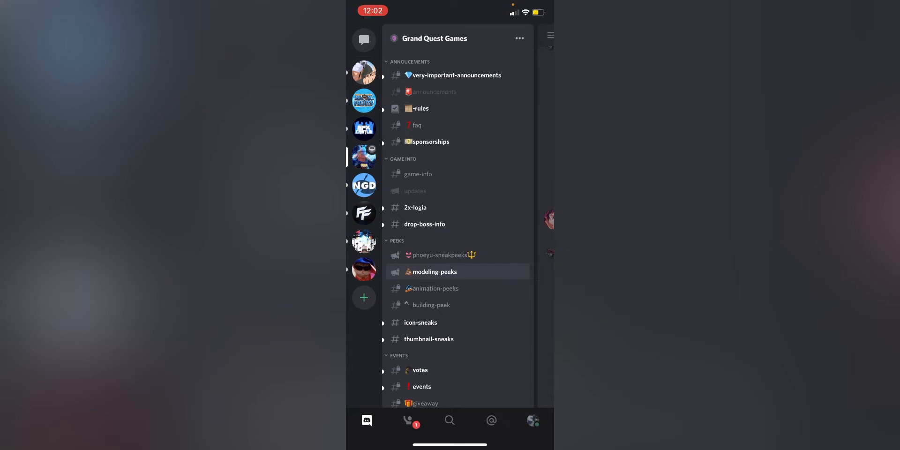
Browse phoeyu-sneakpeeks down to posts like 'follows u until u DIE' and 'oh my god'.
click(439, 255)
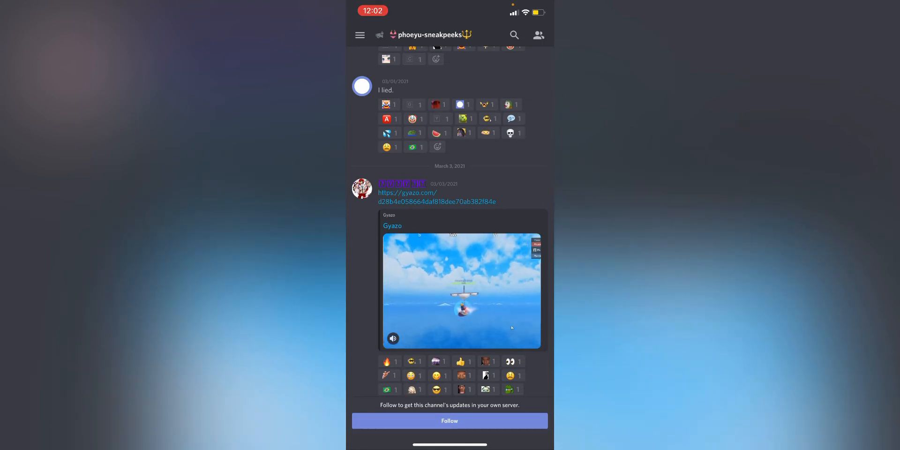
scroll(down, 3)
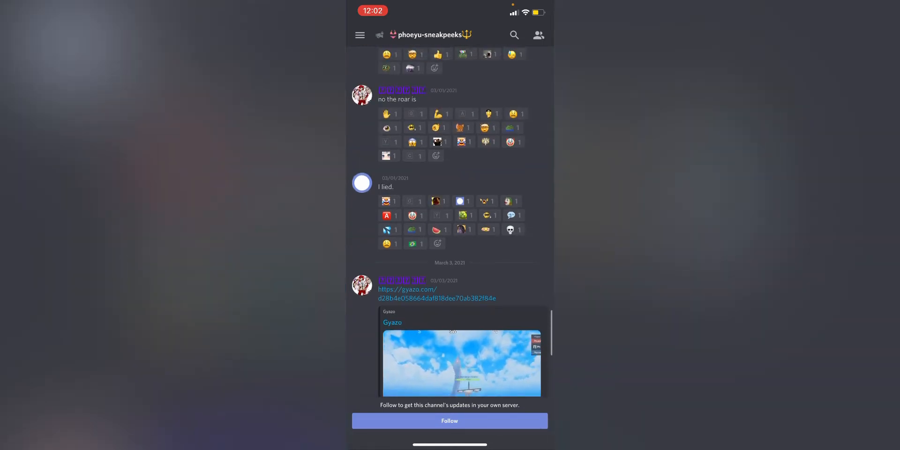
scroll(down, 3)
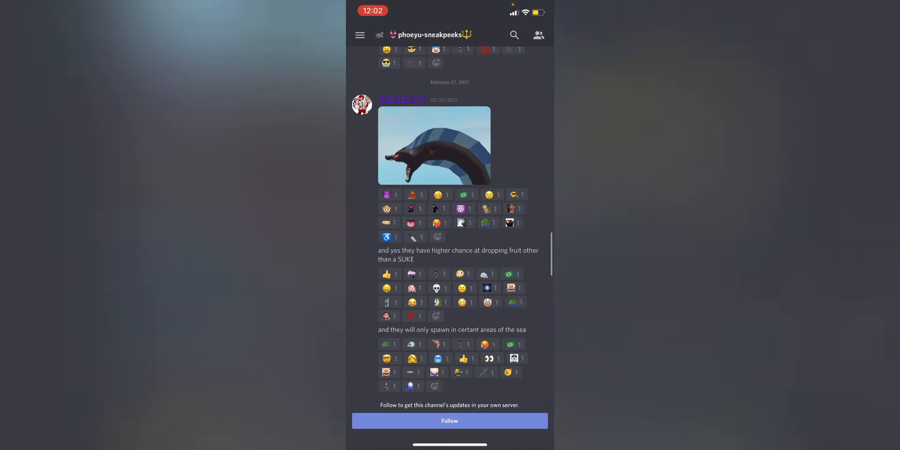
scroll(down, 3)
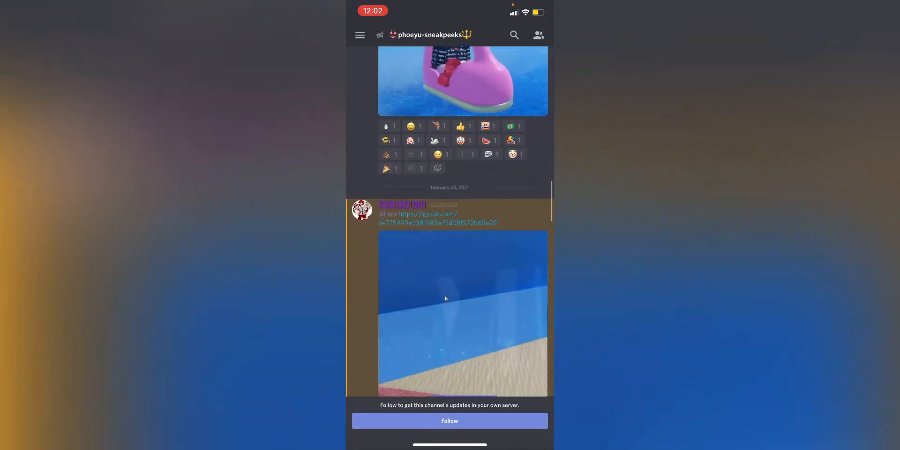
scroll(down, 3)
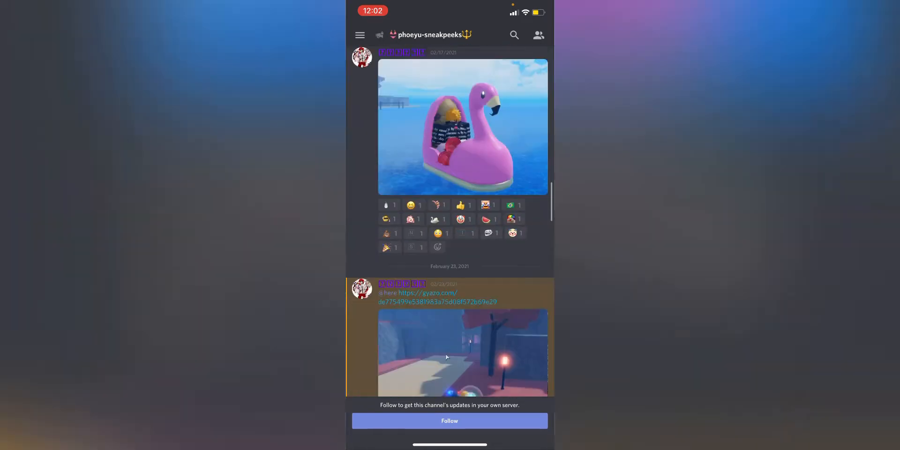
scroll(down, 3)
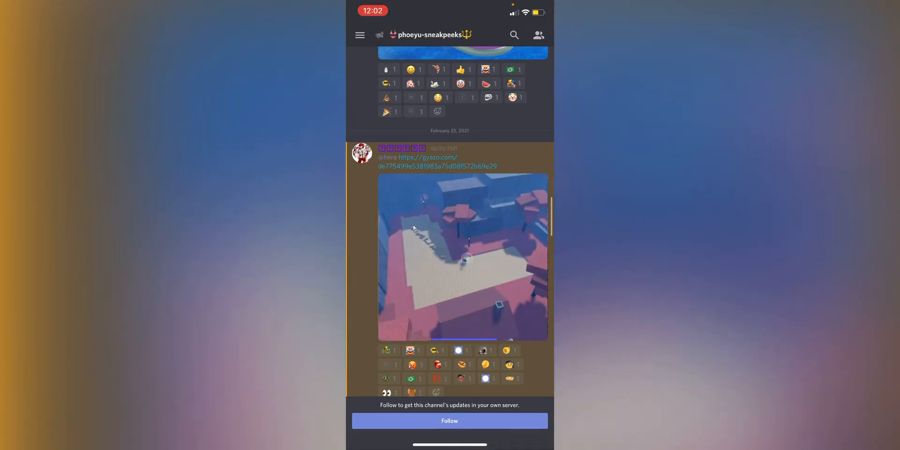
scroll(down, 3)
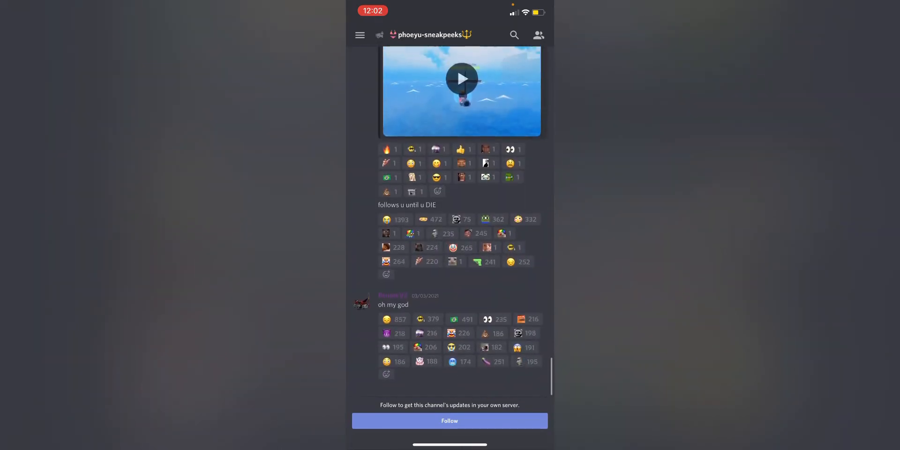
Enter animation-peeks and view the glowing-arm punch animation clip full screen twice.
click(360, 35)
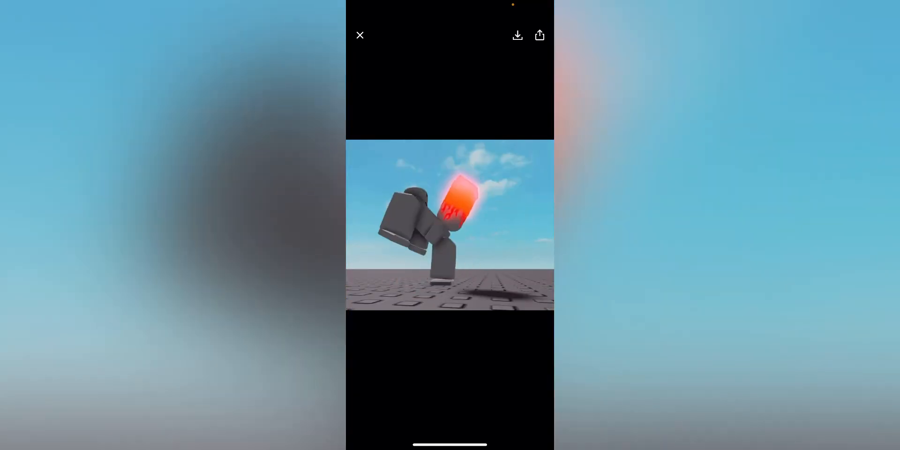
click(360, 36)
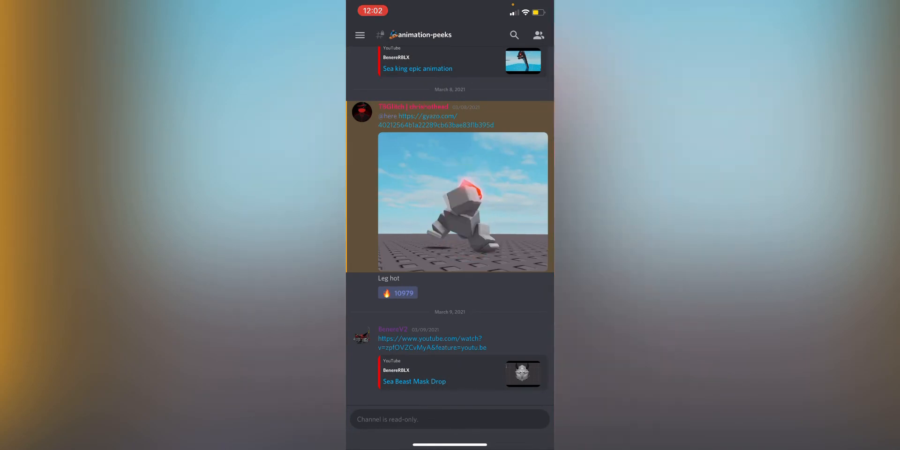
click(464, 202)
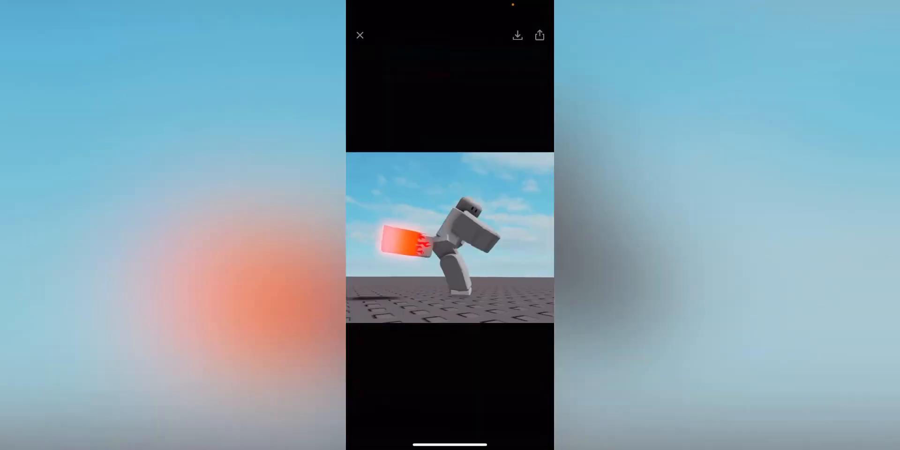
click(360, 35)
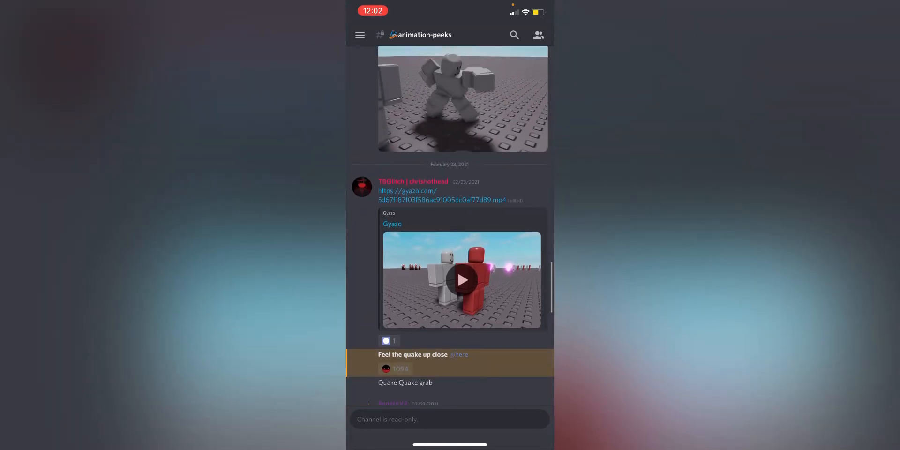
View another animation post up close and scroll further through the channel.
click(463, 279)
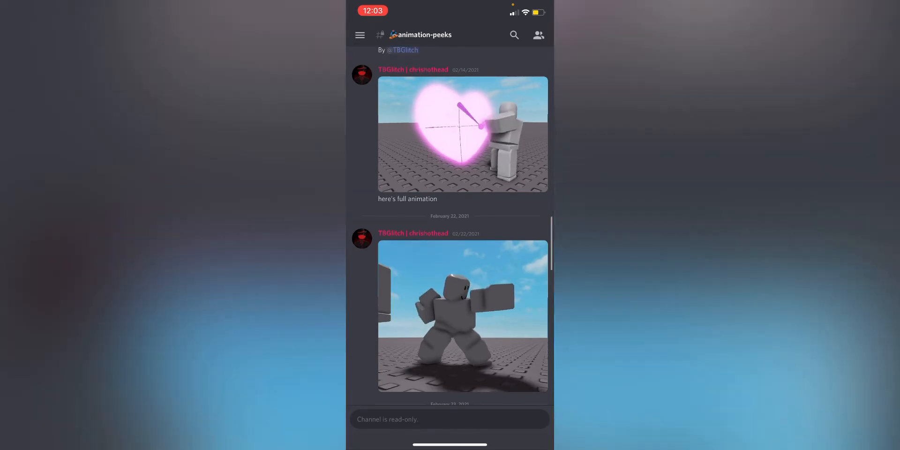
scroll(down, 3)
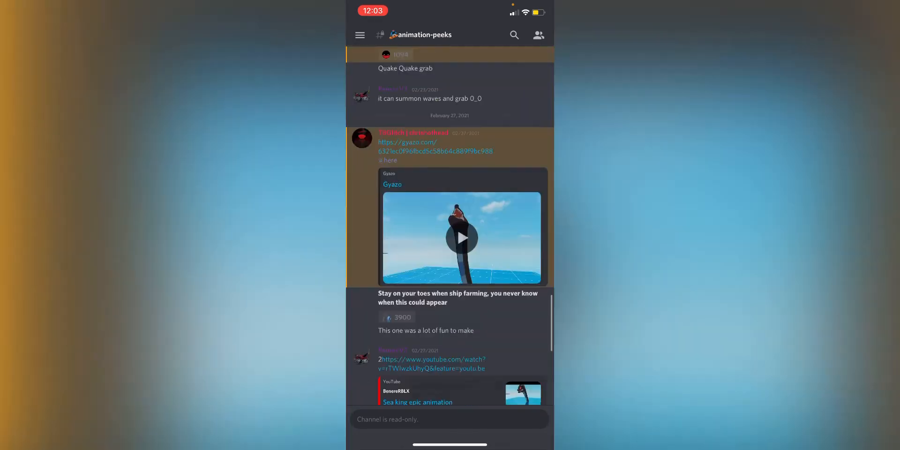
Switch to the updates channel from the Grand Quest Games channel list.
click(360, 35)
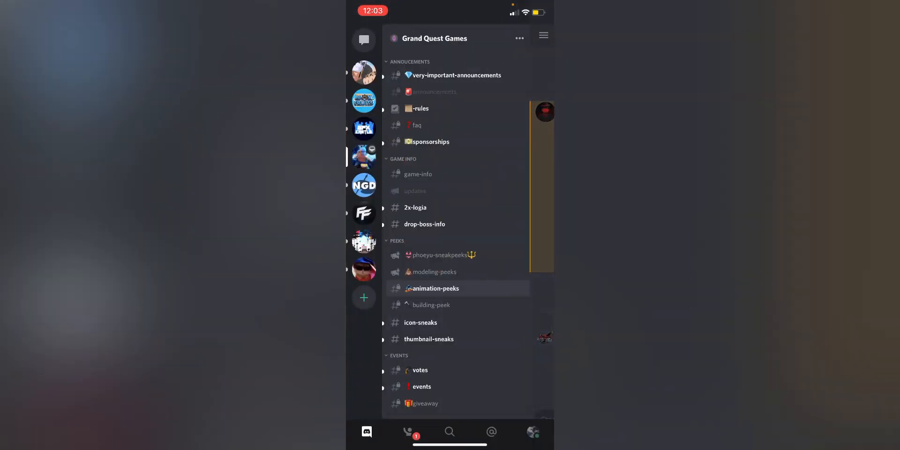
click(434, 272)
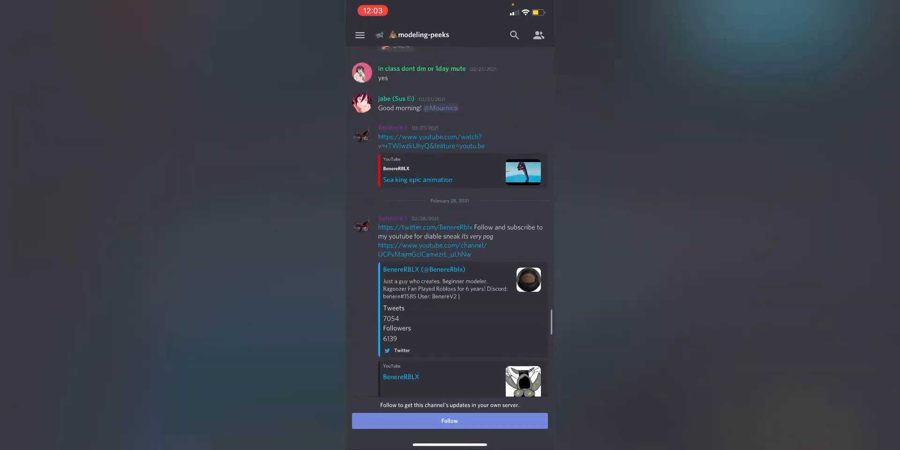
Scroll to the post listing three new 100kLikes codes that expire in a week.
scroll(down, 3)
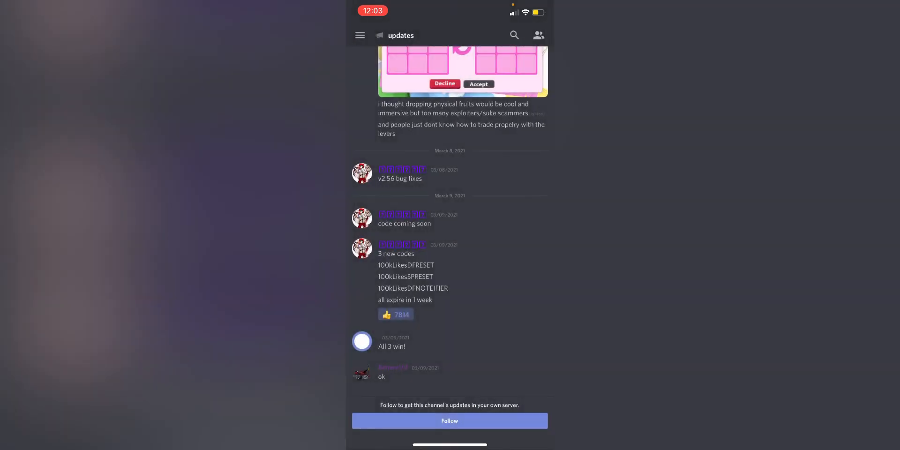
scroll(down, 3)
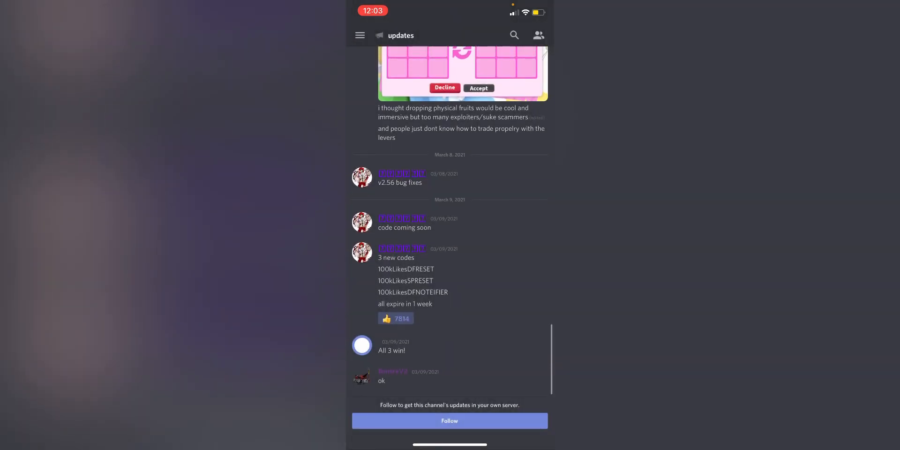
scroll(down, 3)
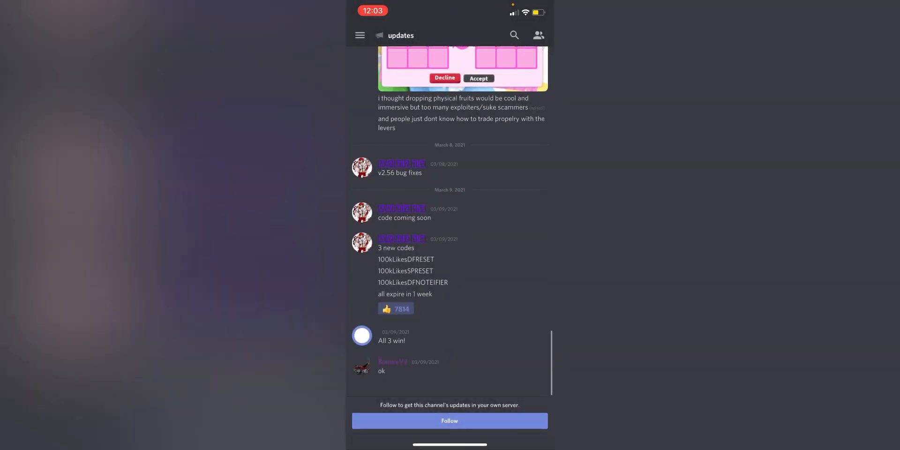
scroll(down, 3)
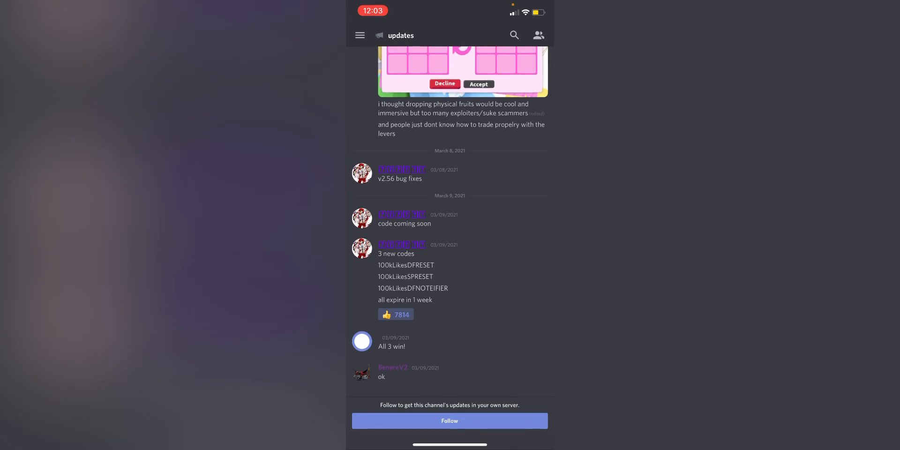